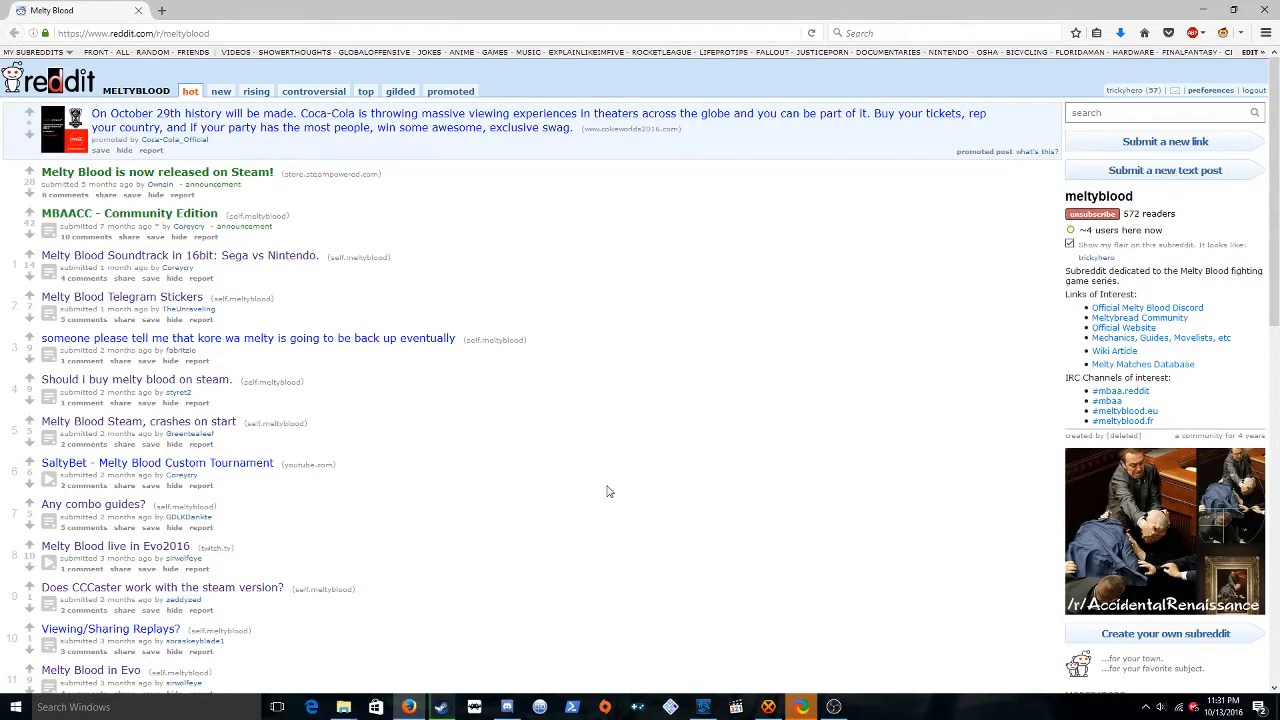
Open the MBAACC - Community Edition post and follow its 'Download link - v1.0'.
left_click(130, 213)
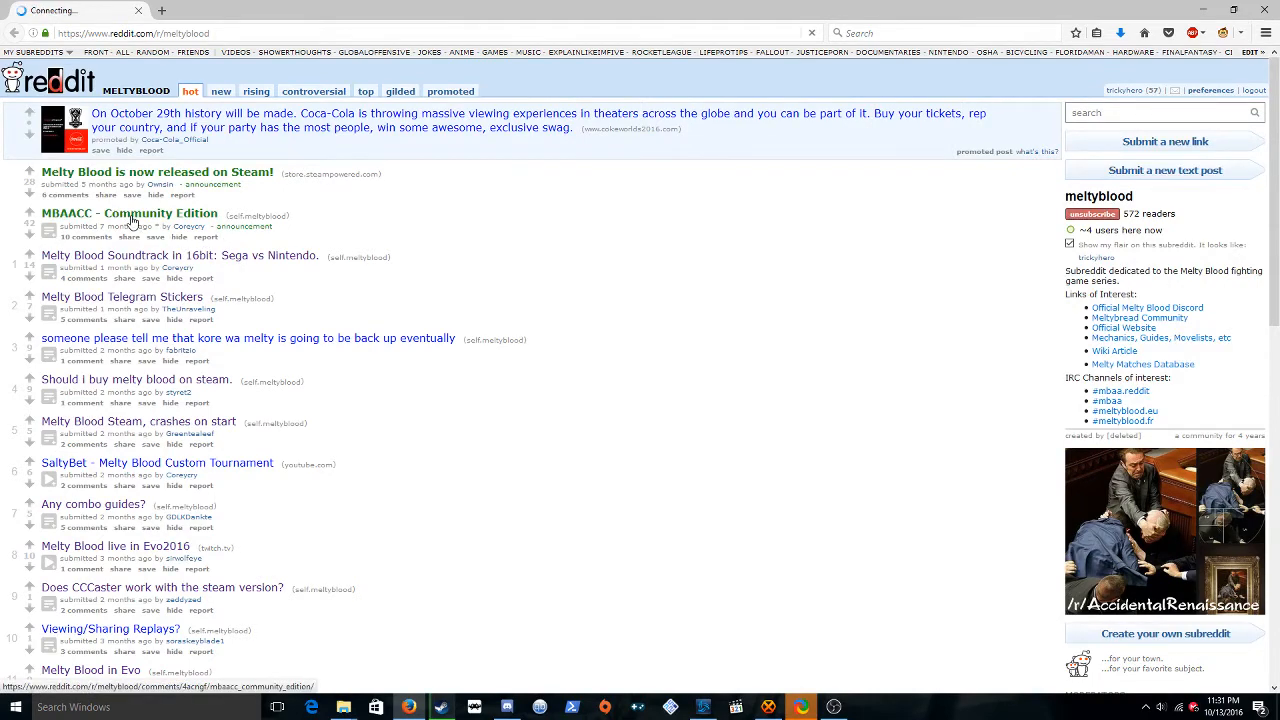
left_click(130, 213)
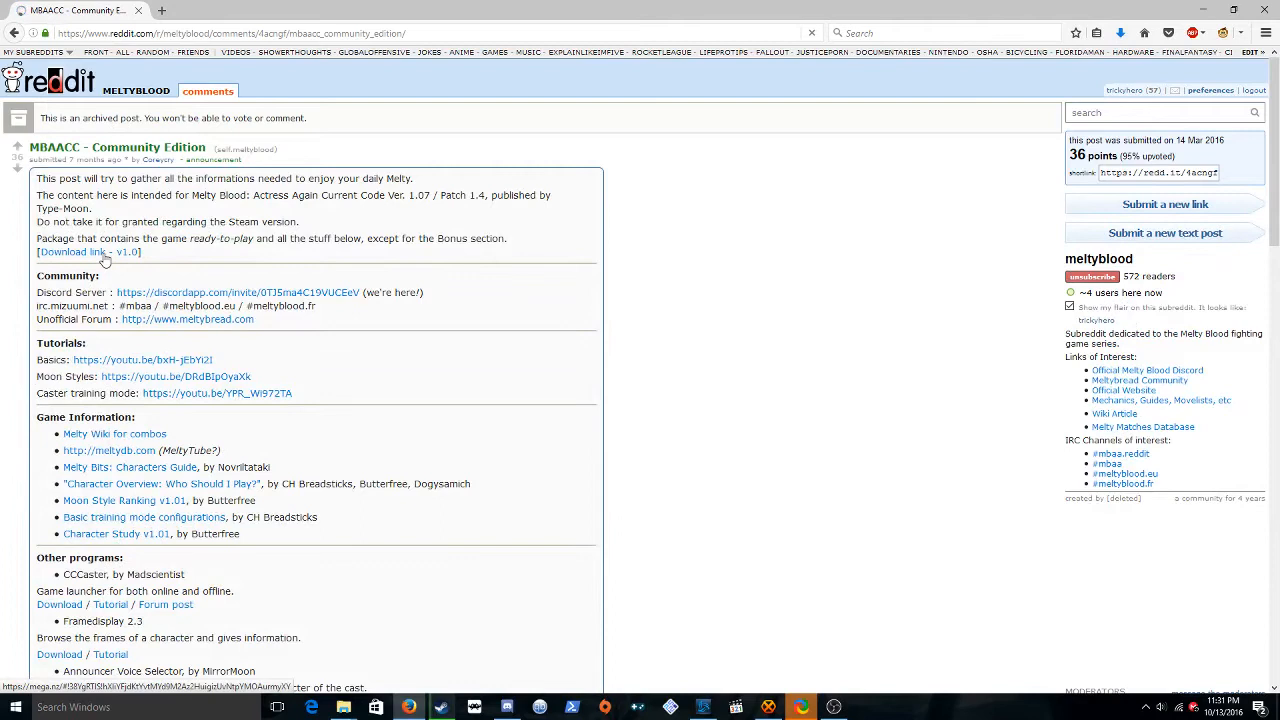
left_click(71, 251)
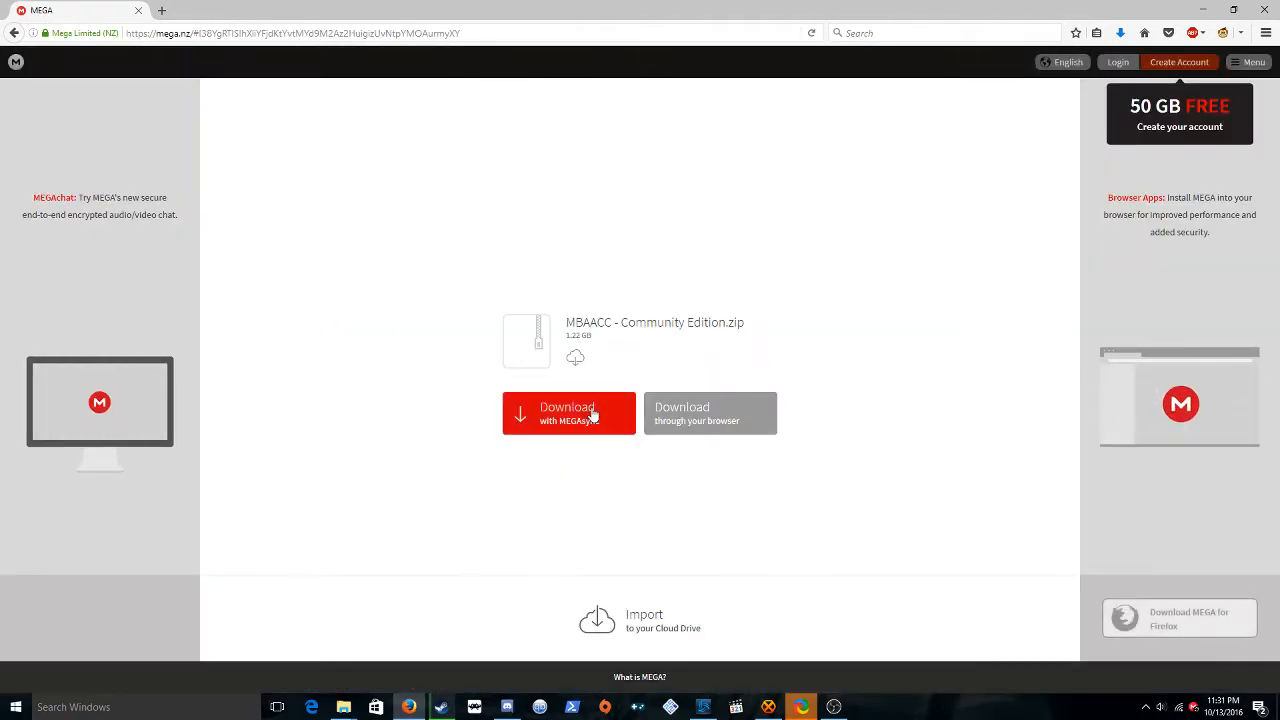
Download MBAACC - Community Edition.zip with MEGAsync into the Documents folder.
left_click(568, 413)
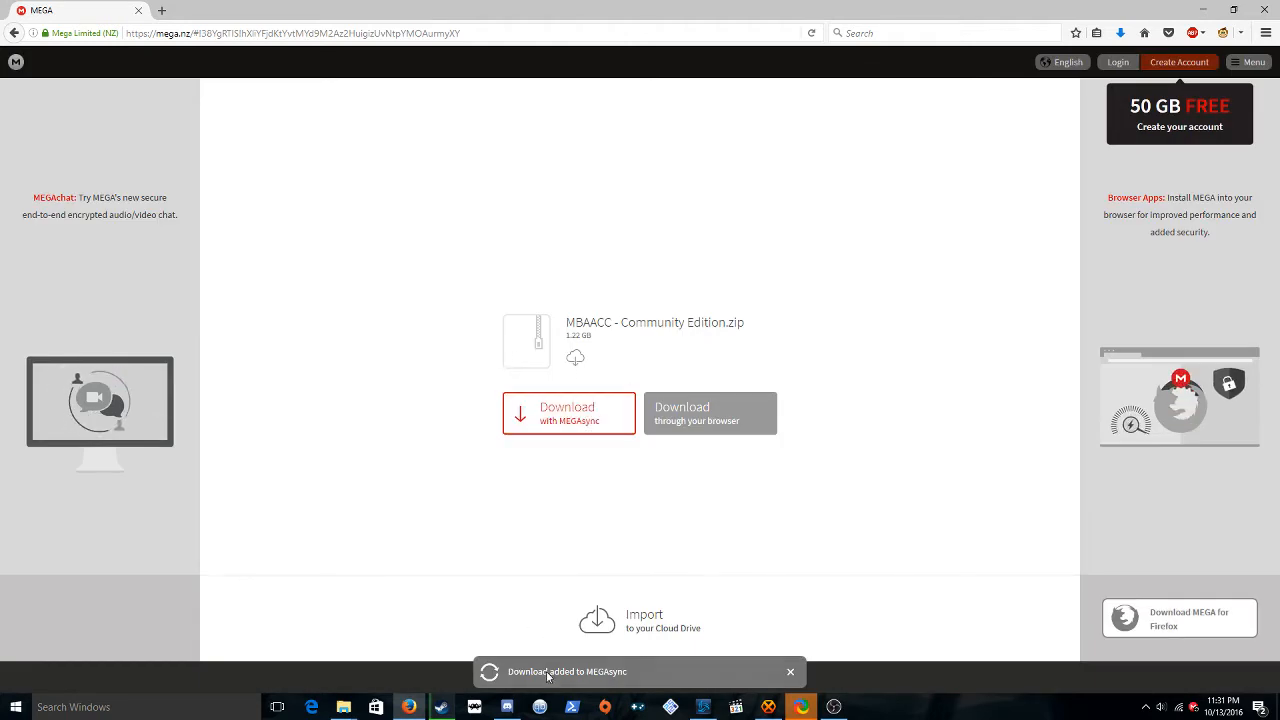
left_click(568, 413)
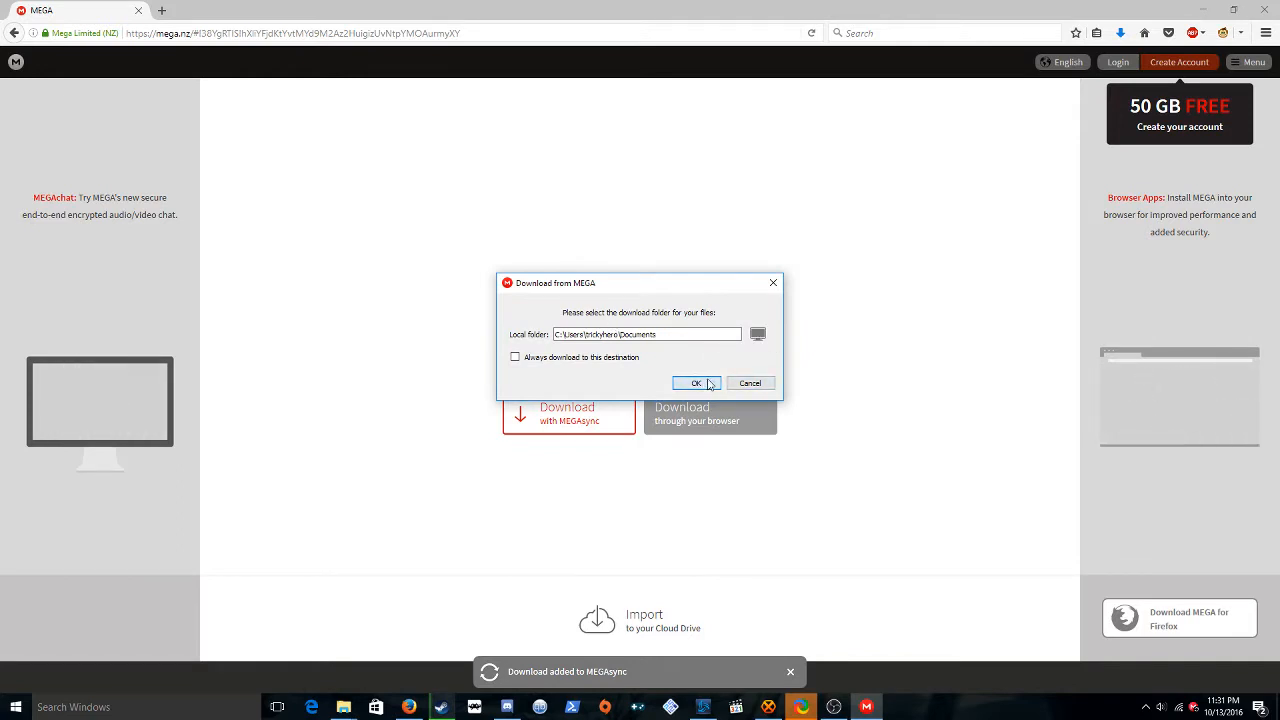
left_click(697, 383)
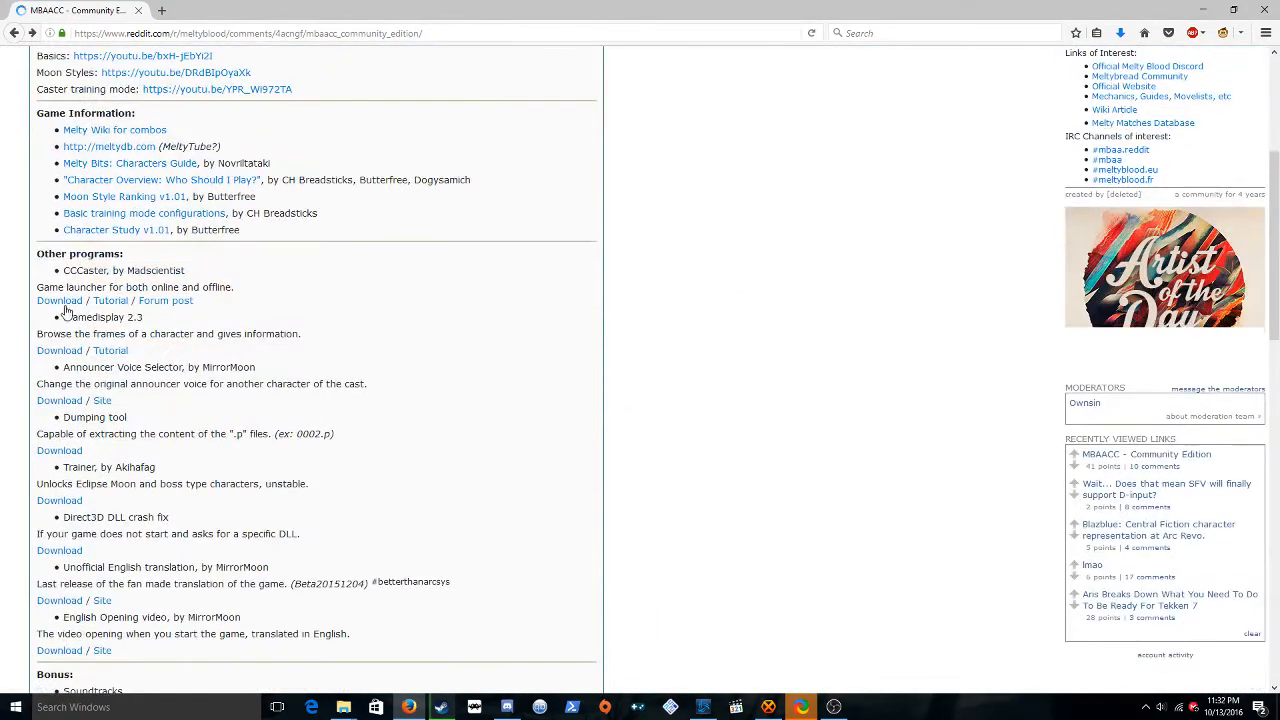
Follow the CCCaster download link from the post's Other programs section.
left_click(59, 300)
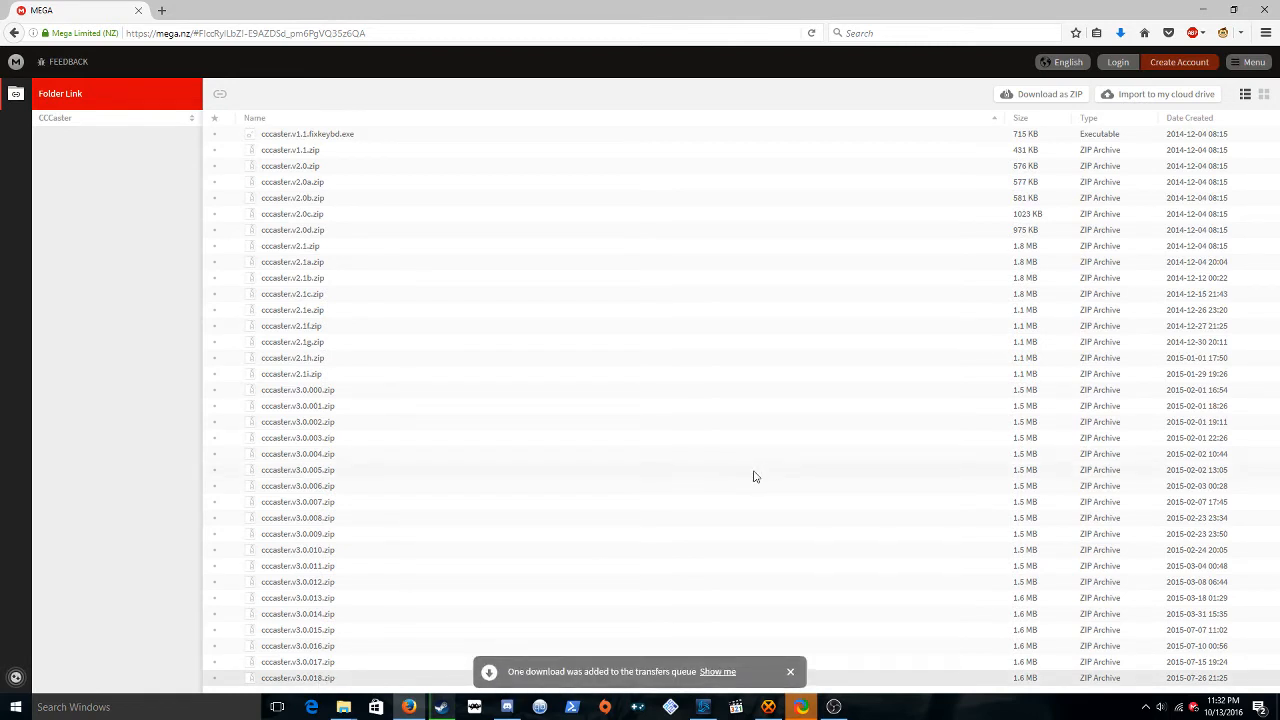
mouse_move(781, 656)
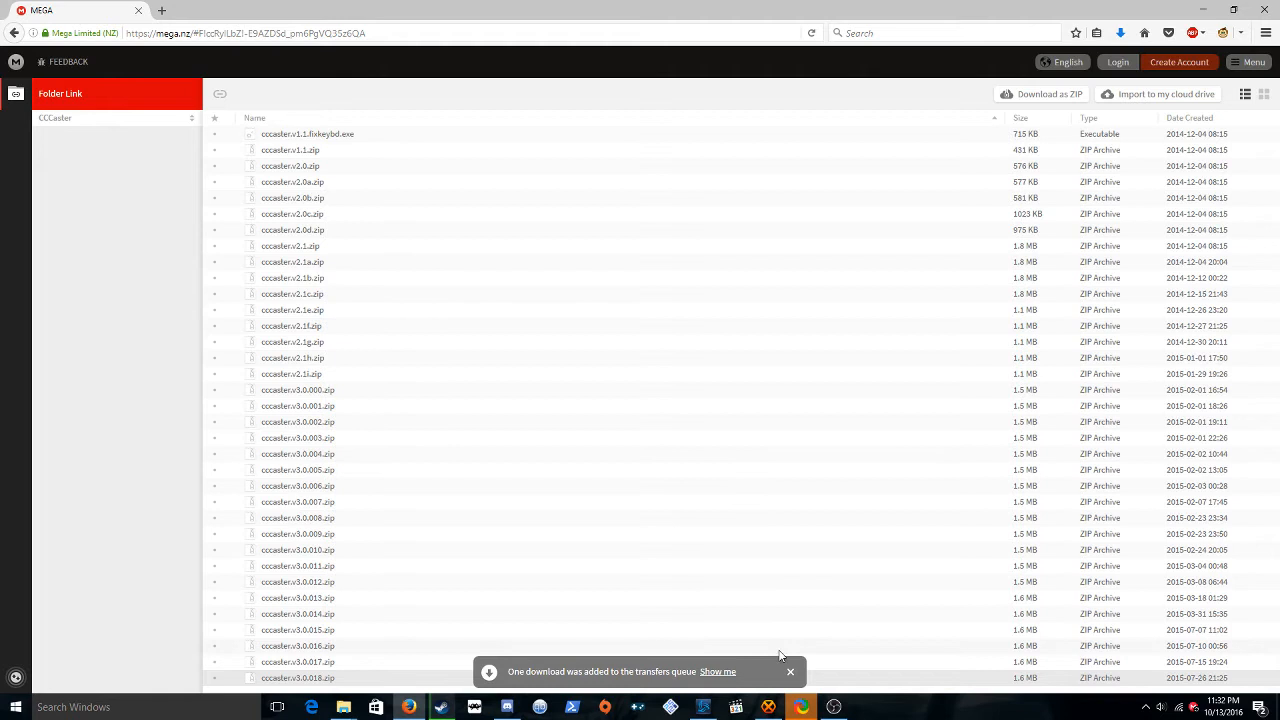
Show the MEGA transfers page with cccaster.v3.0.018.zip downloading.
left_click(717, 671)
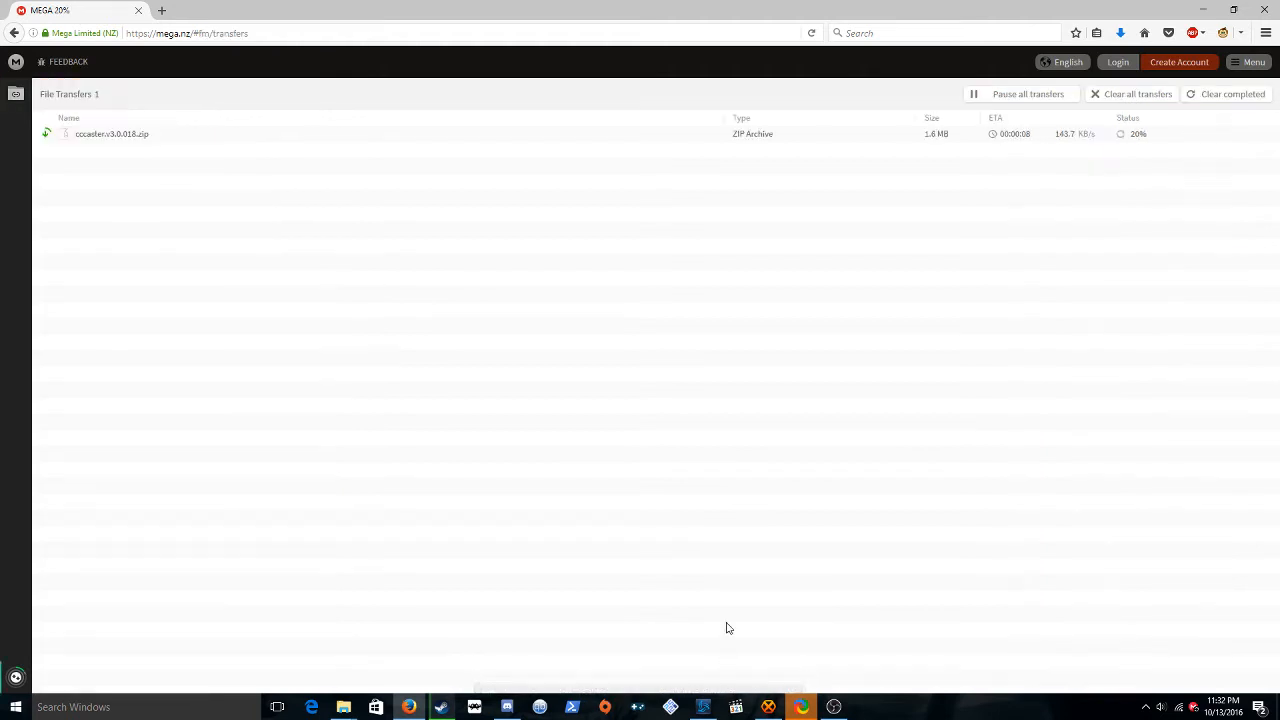
mouse_move(1155, 182)
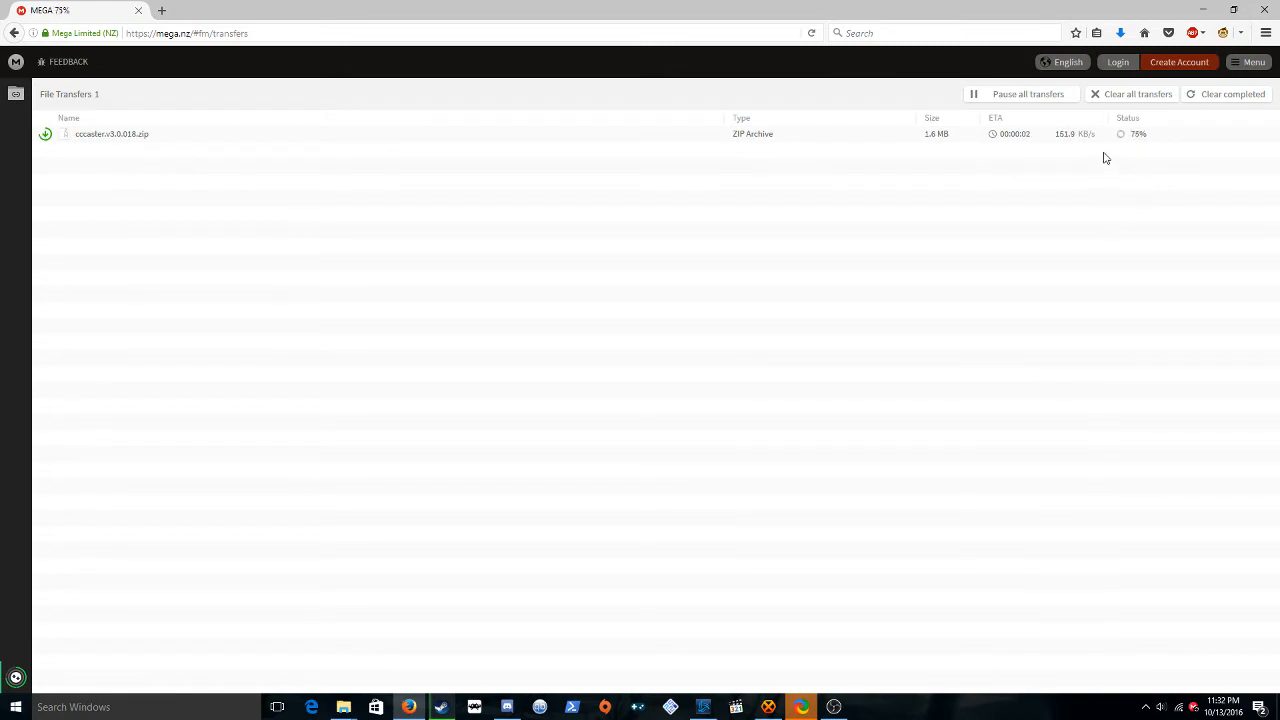
mouse_move(1084, 242)
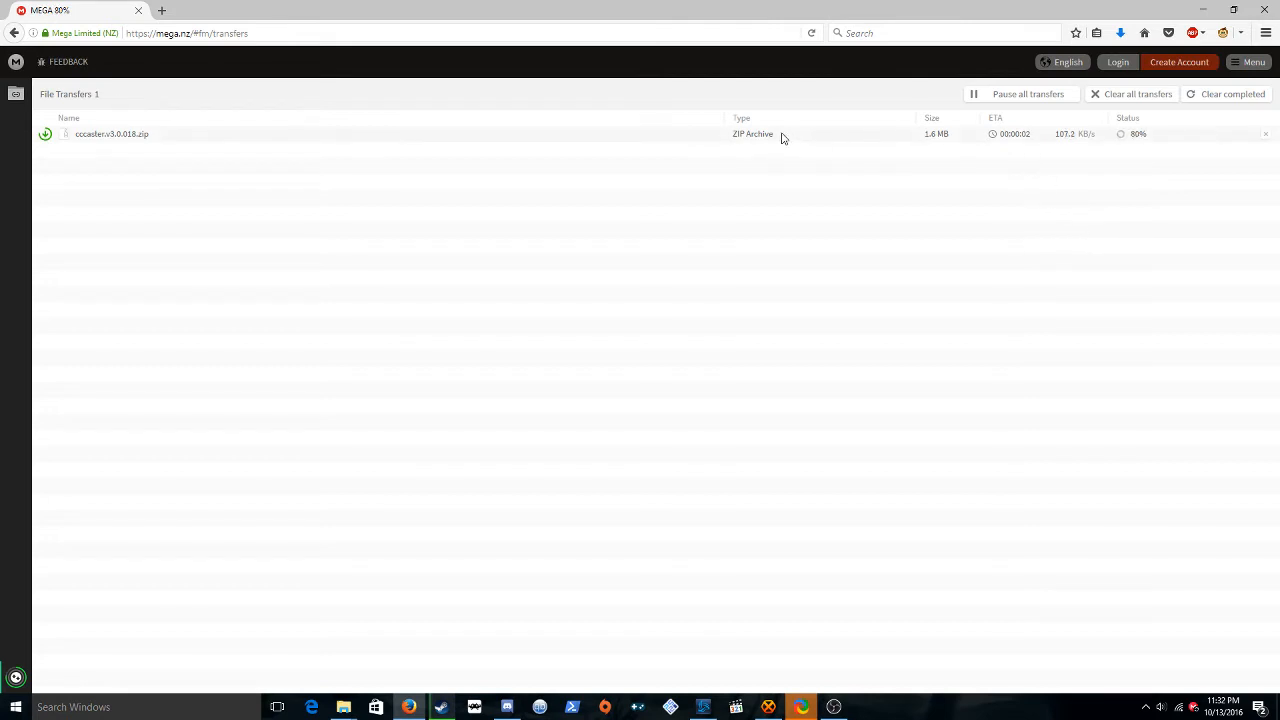
mouse_move(787, 177)
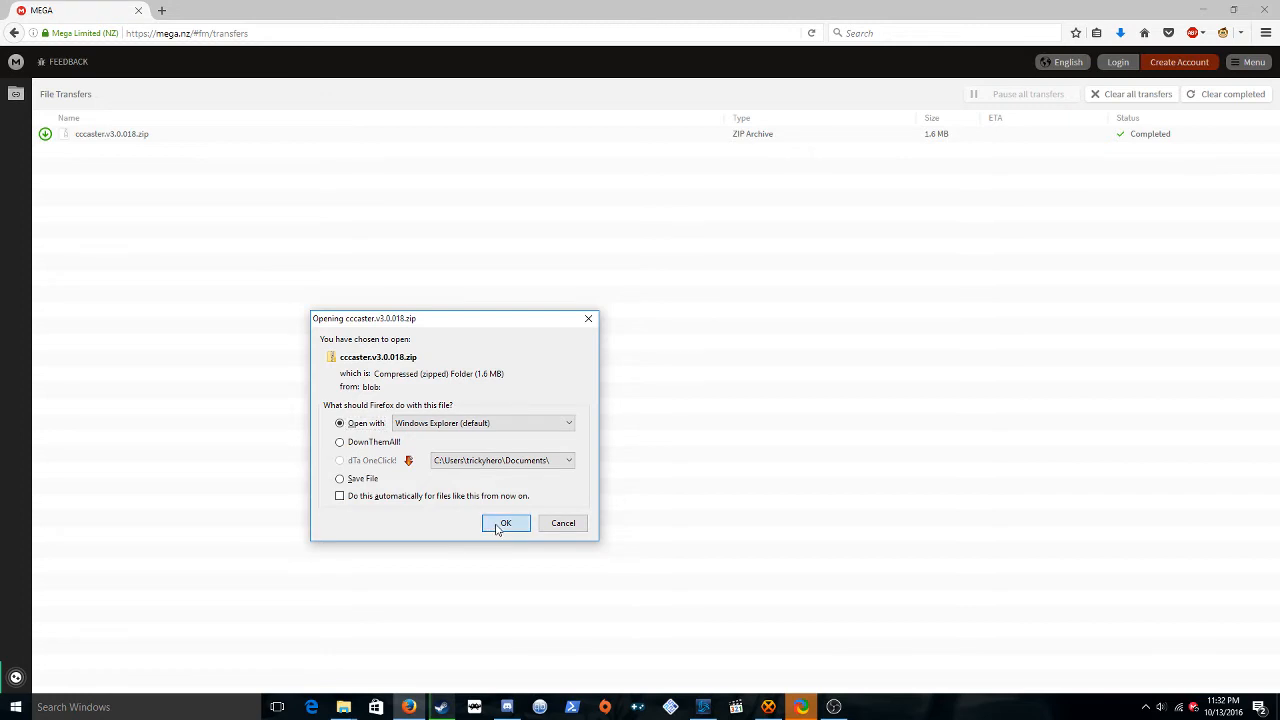
Open the downloaded cccaster zip in Windows Explorer and bring up its actions in Temp.
left_click(505, 522)
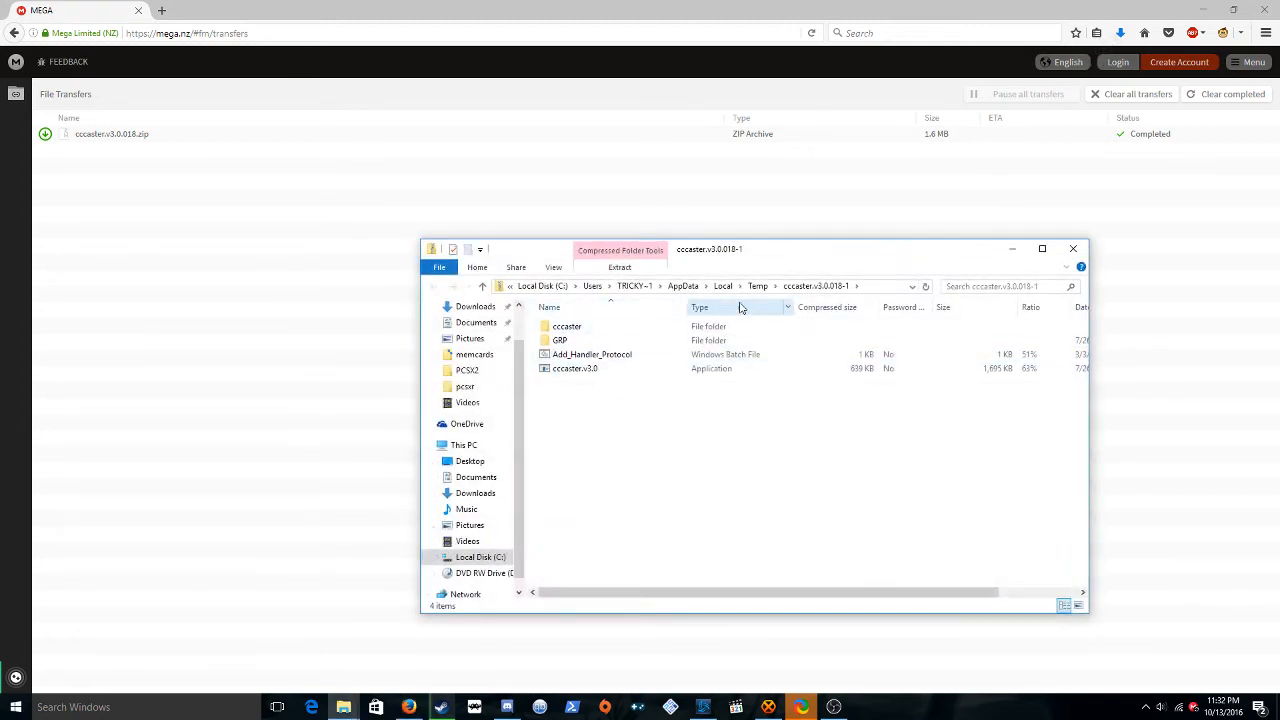
key("ctrl+a")
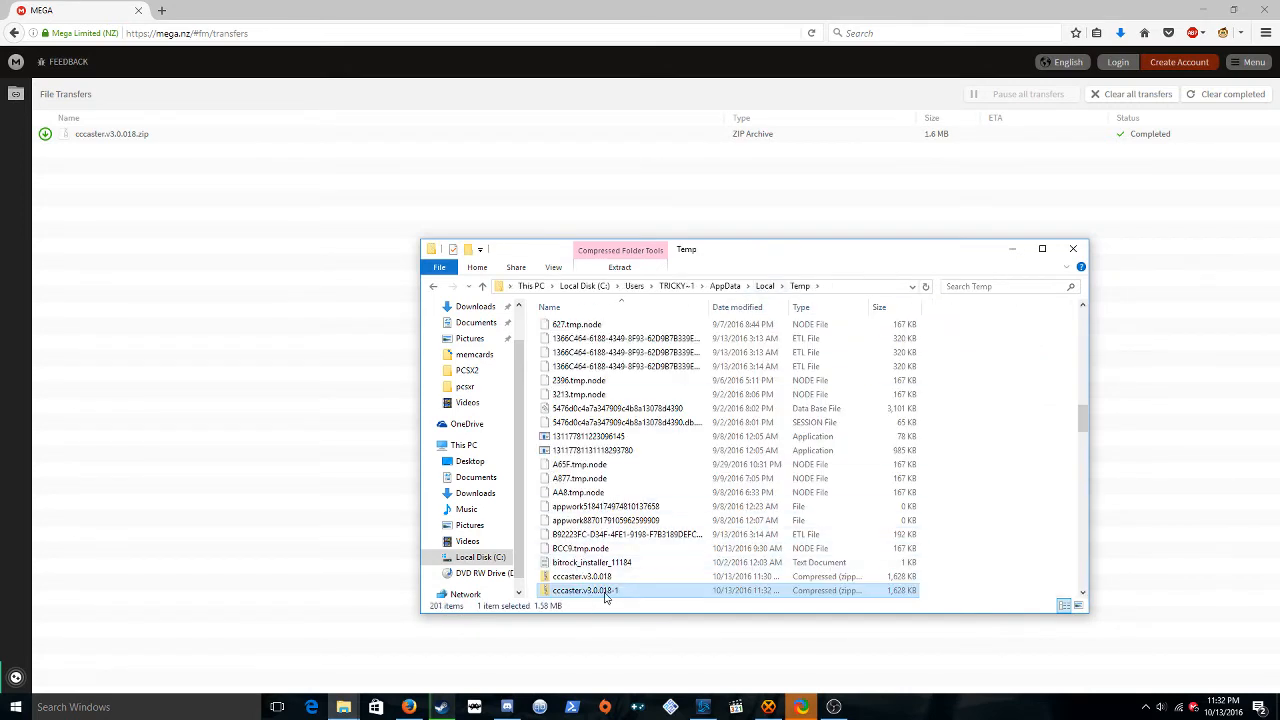
right_click(583, 590)
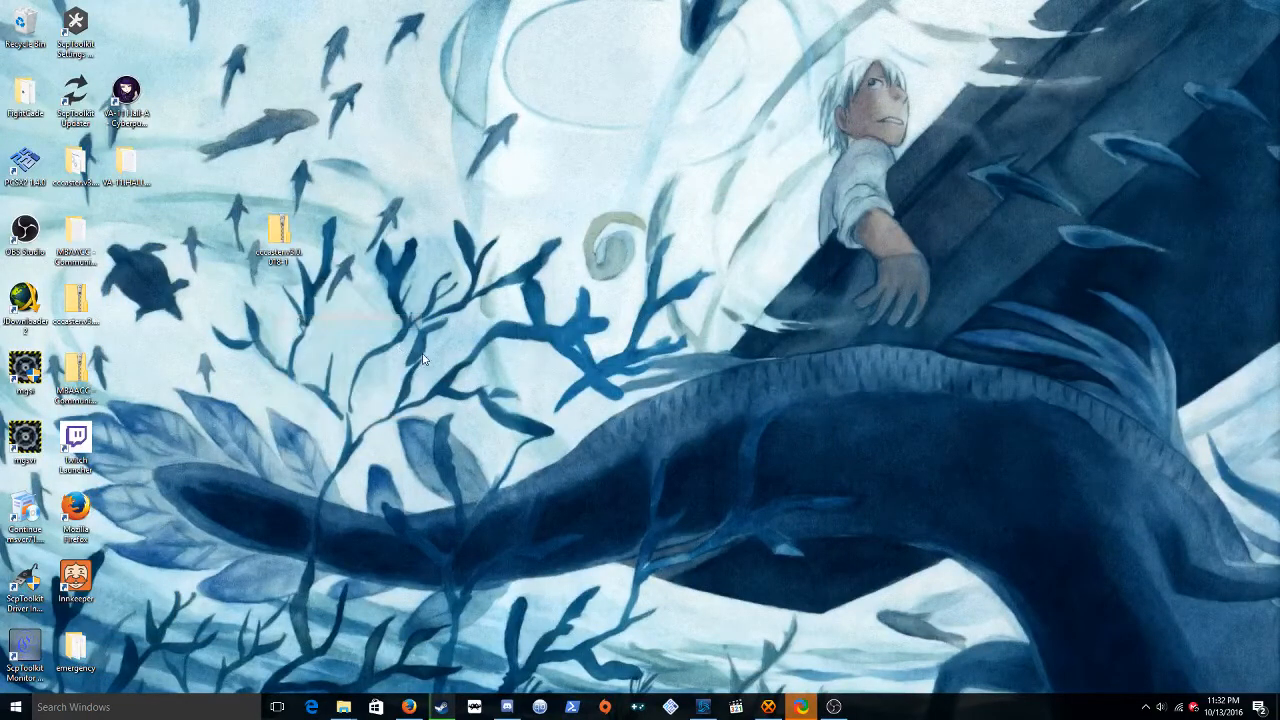
Extract the desktop CCCaster archive into a cccaster.v3.0.018-1 folder.
right_click(280, 235)
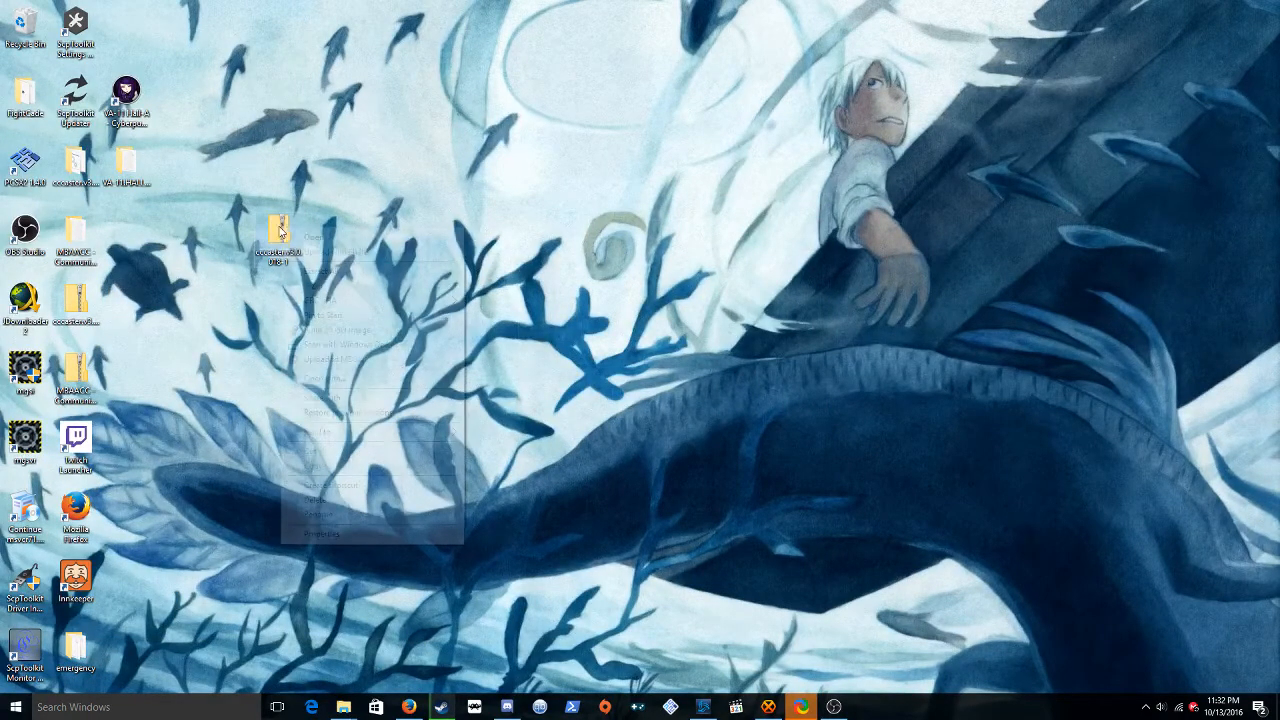
mouse_move(314, 286)
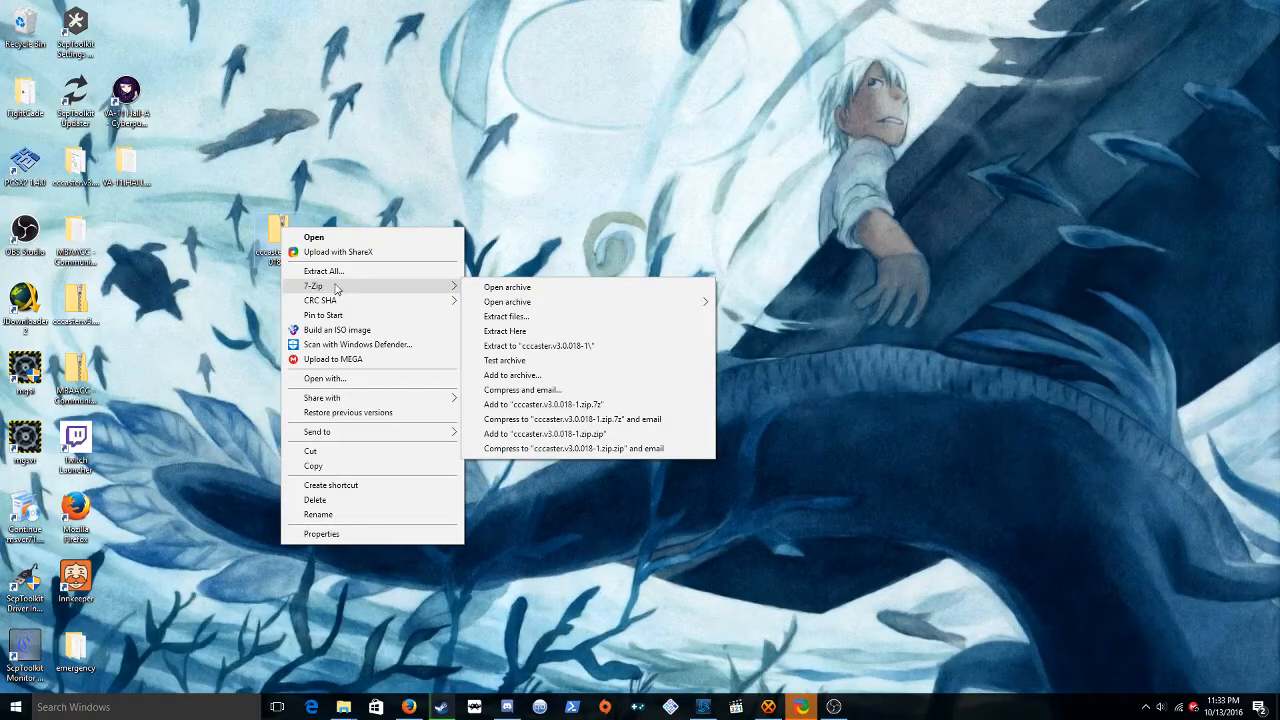
mouse_move(345, 271)
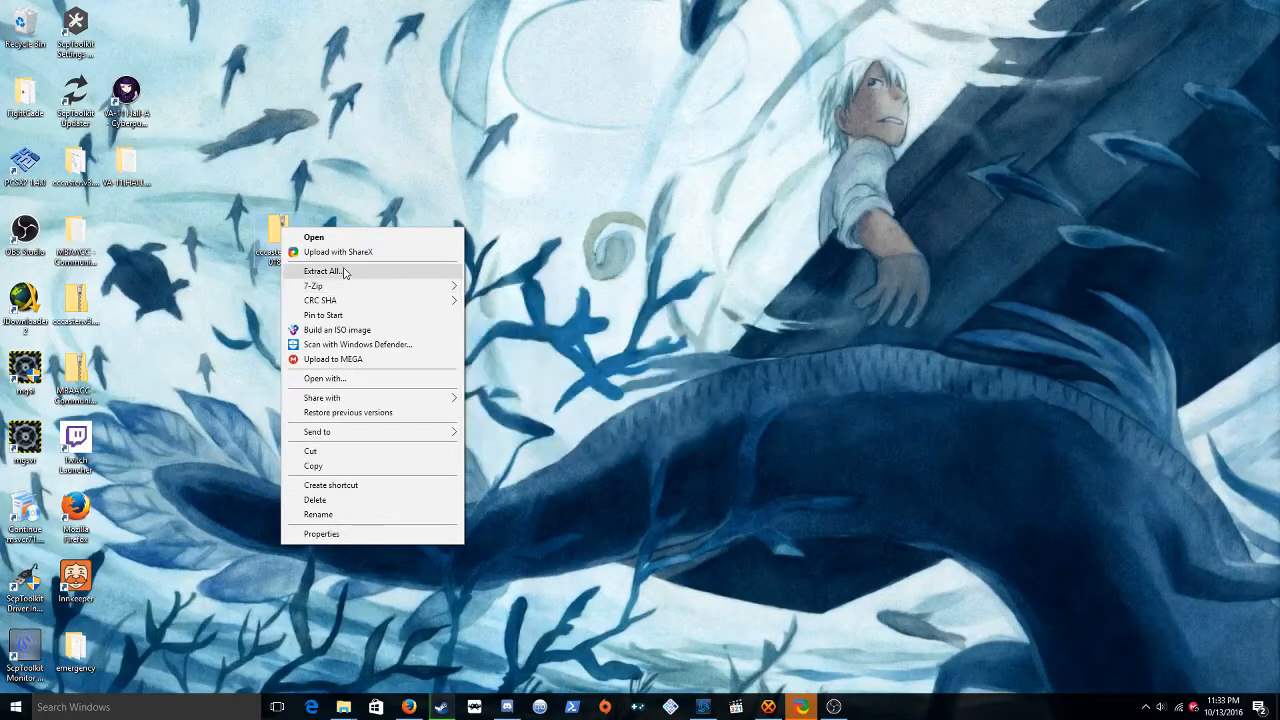
left_click(327, 271)
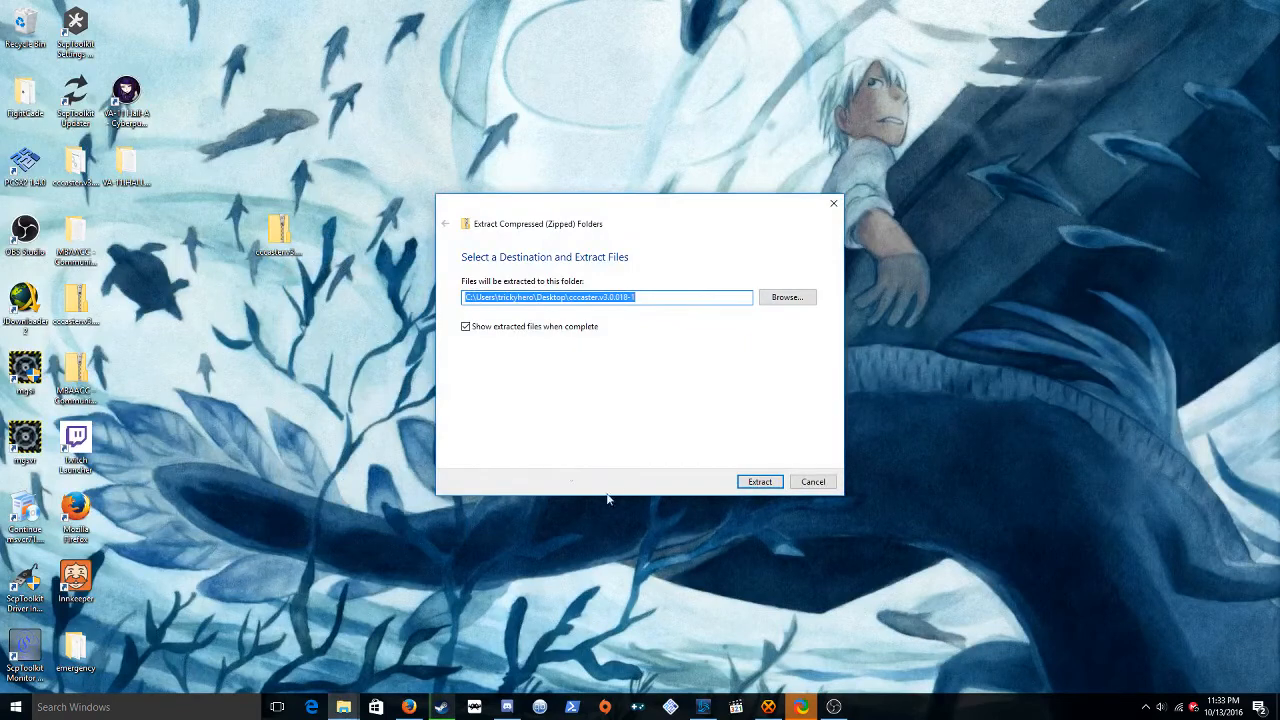
left_click(759, 481)
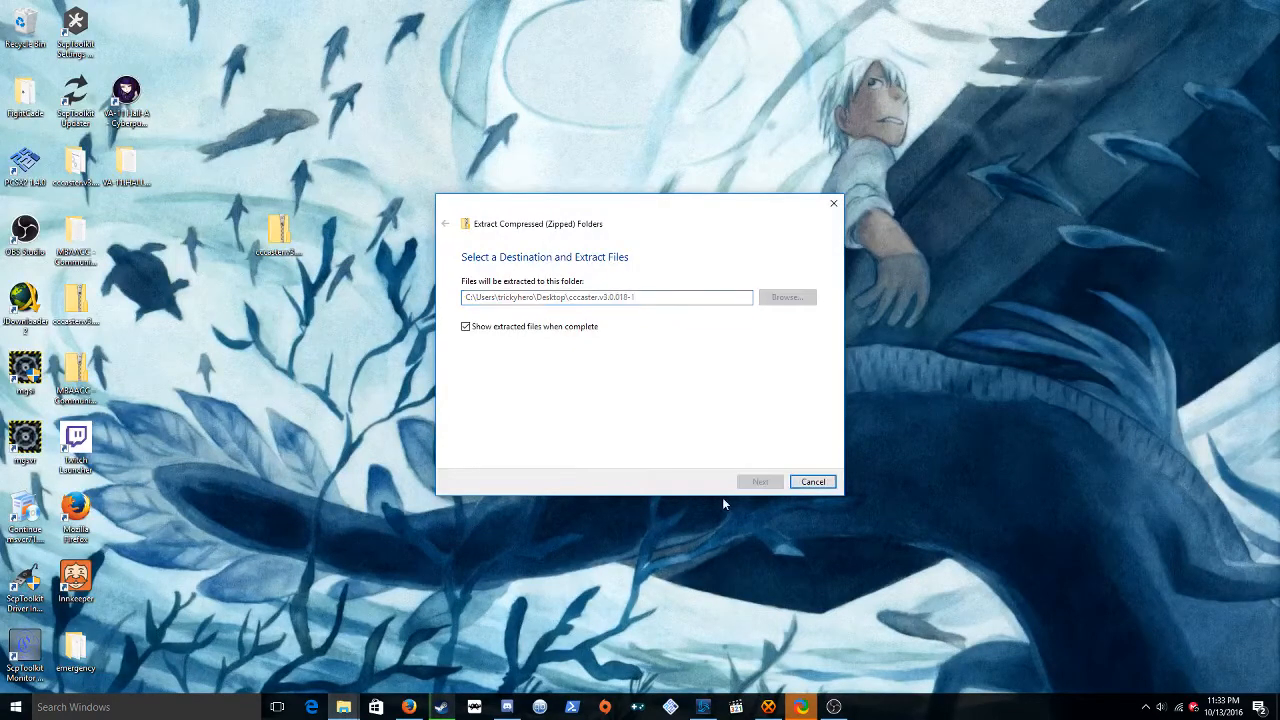
left_click(760, 481)
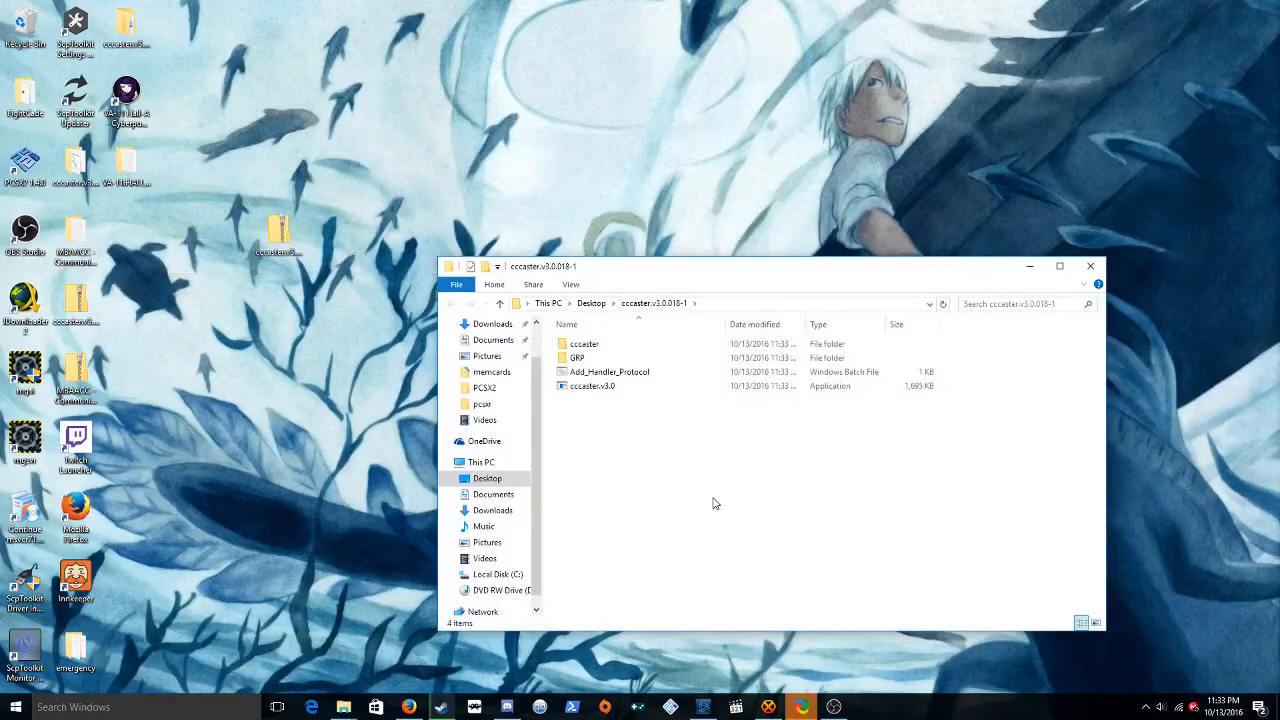
mouse_move(105, 278)
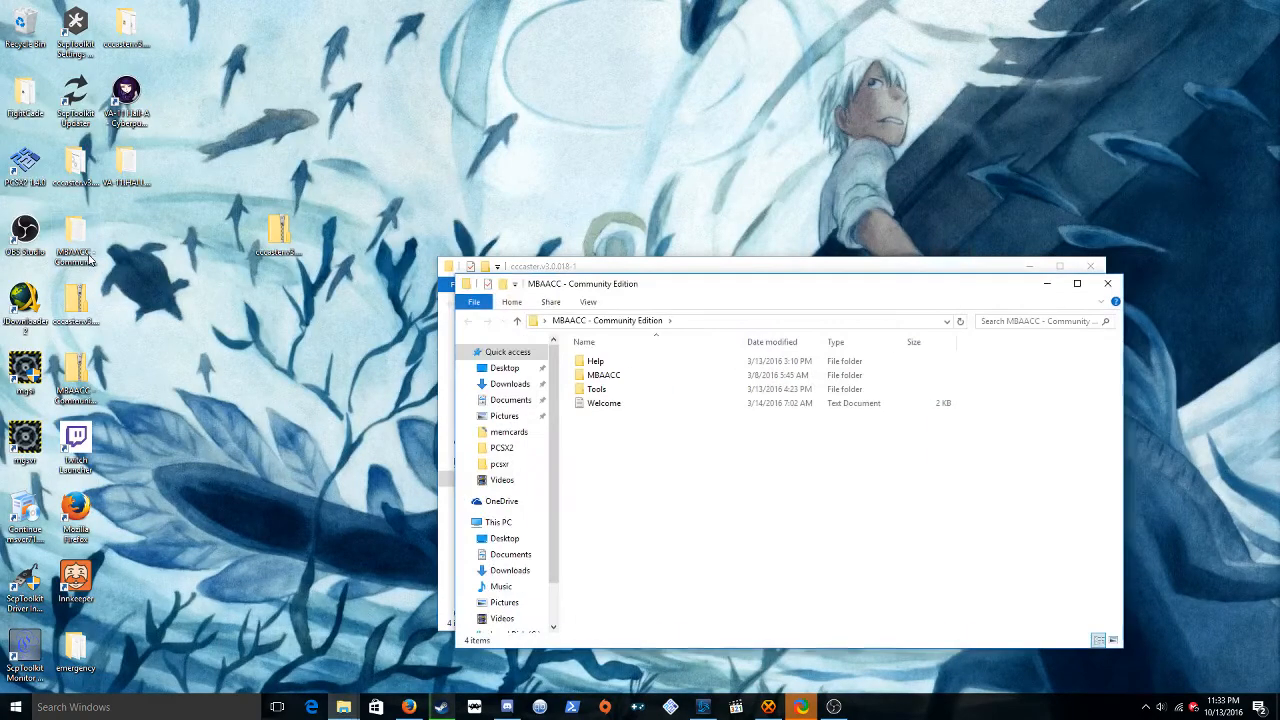
Move the CCCaster files into the MBAACC folder, replacing the existing copies.
double_click(604, 374)
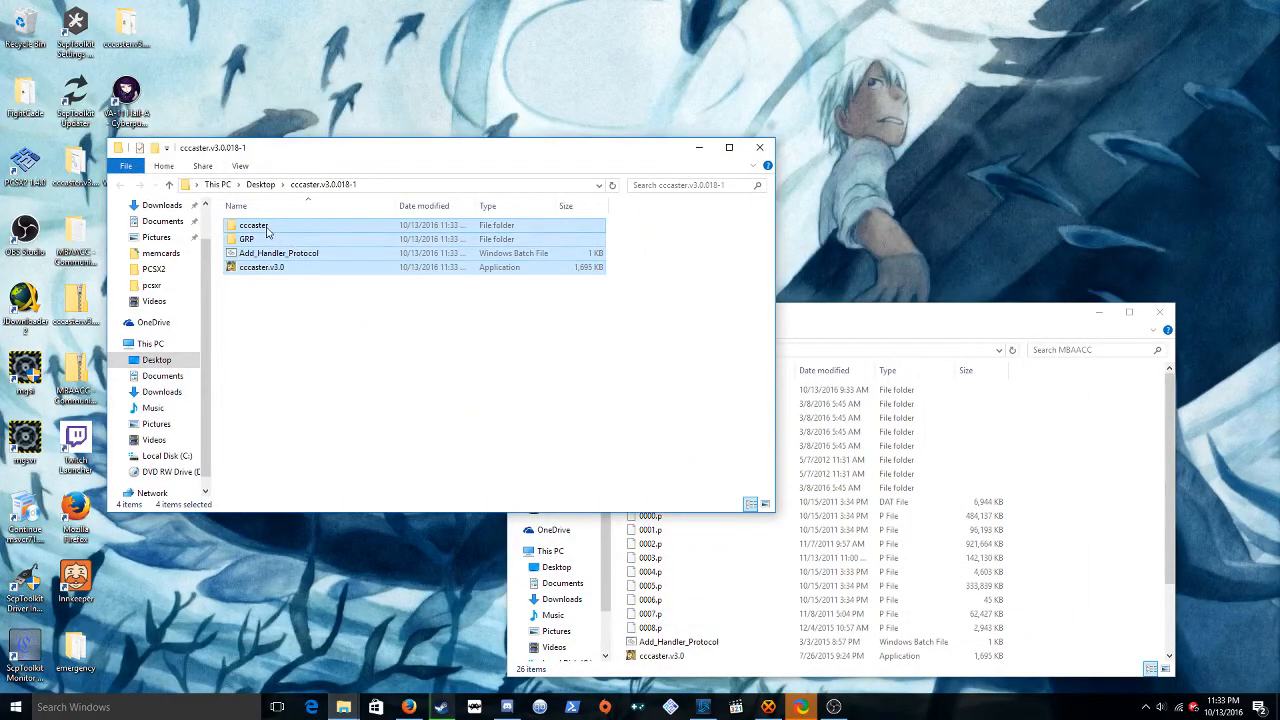
mouse_move(253, 225)
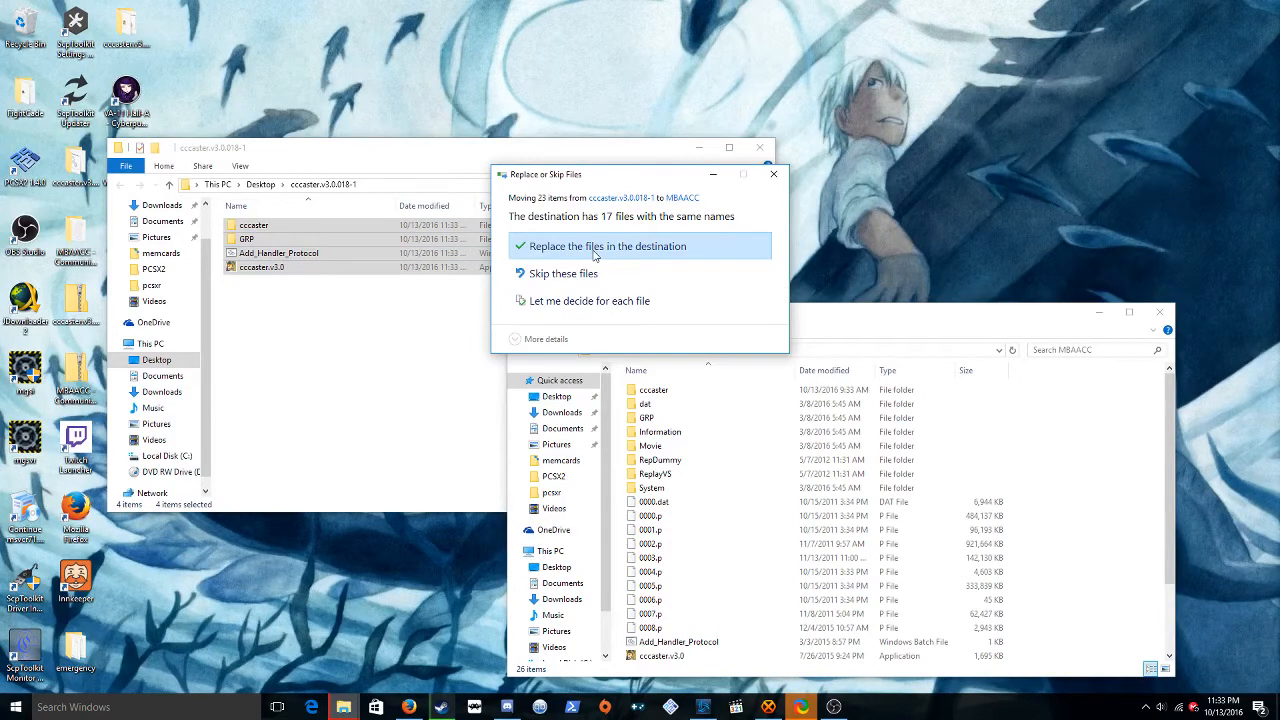
left_click(607, 246)
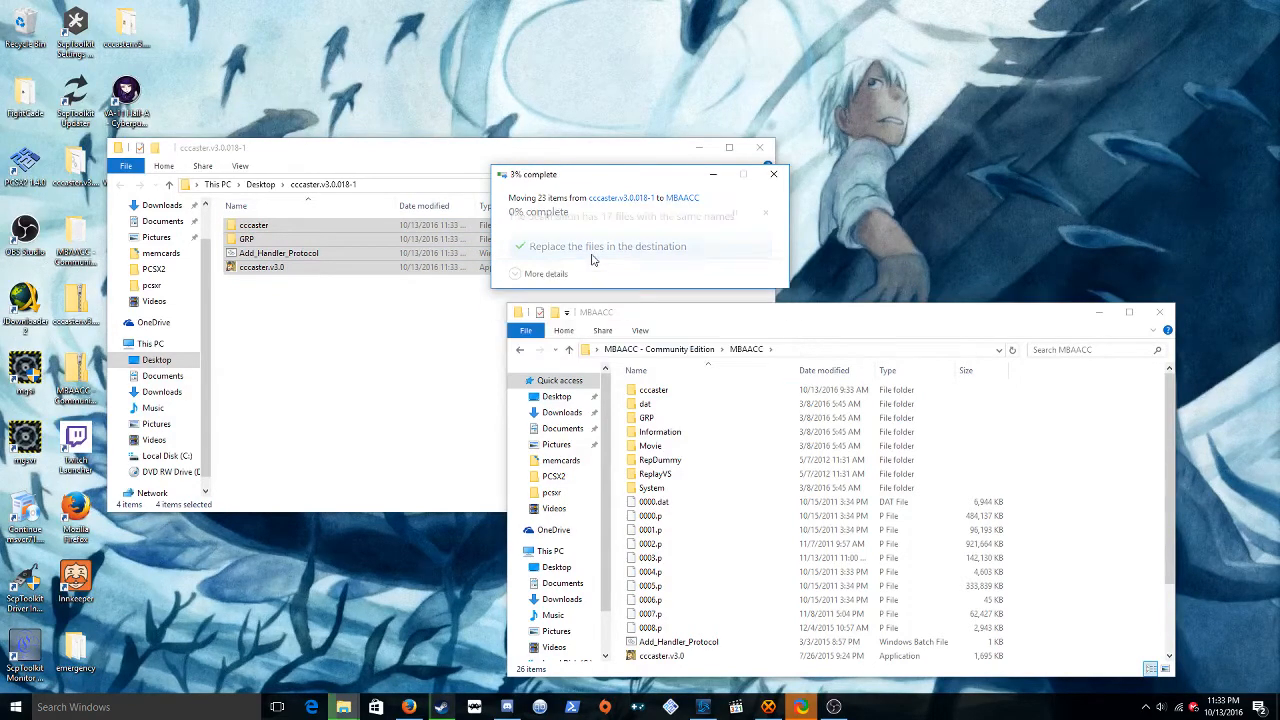
left_click(607, 246)
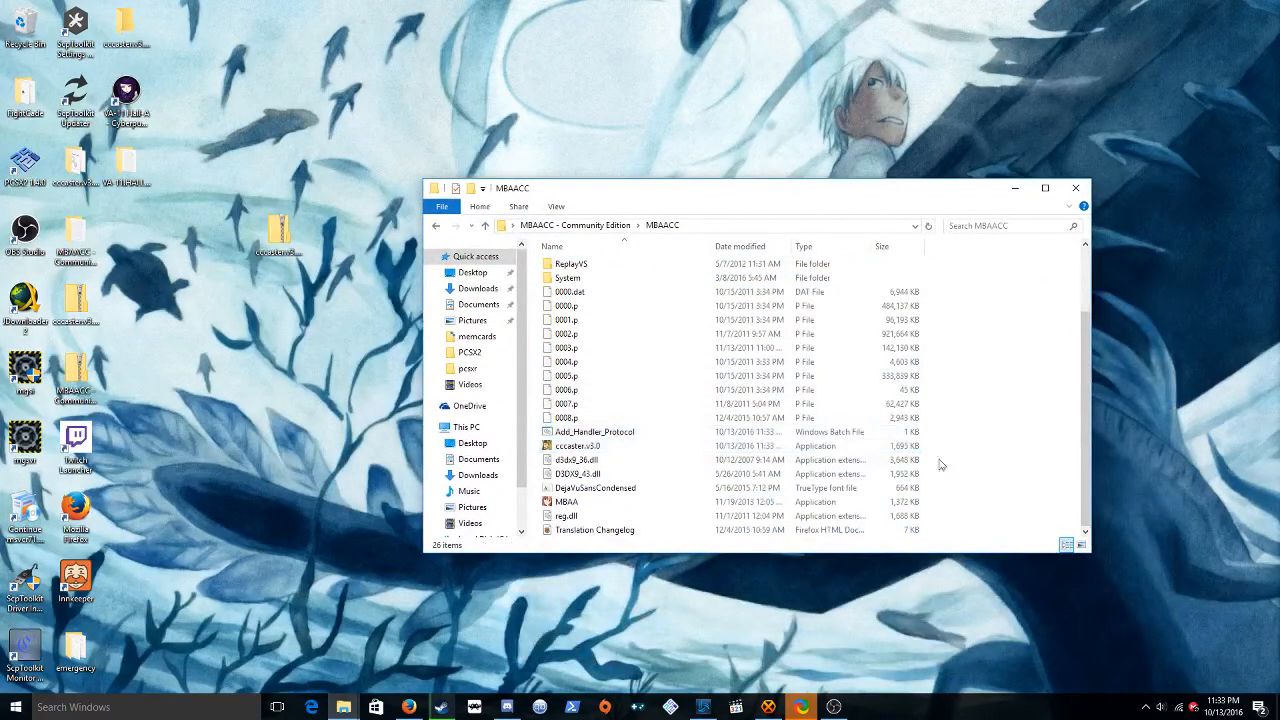
mouse_move(580, 446)
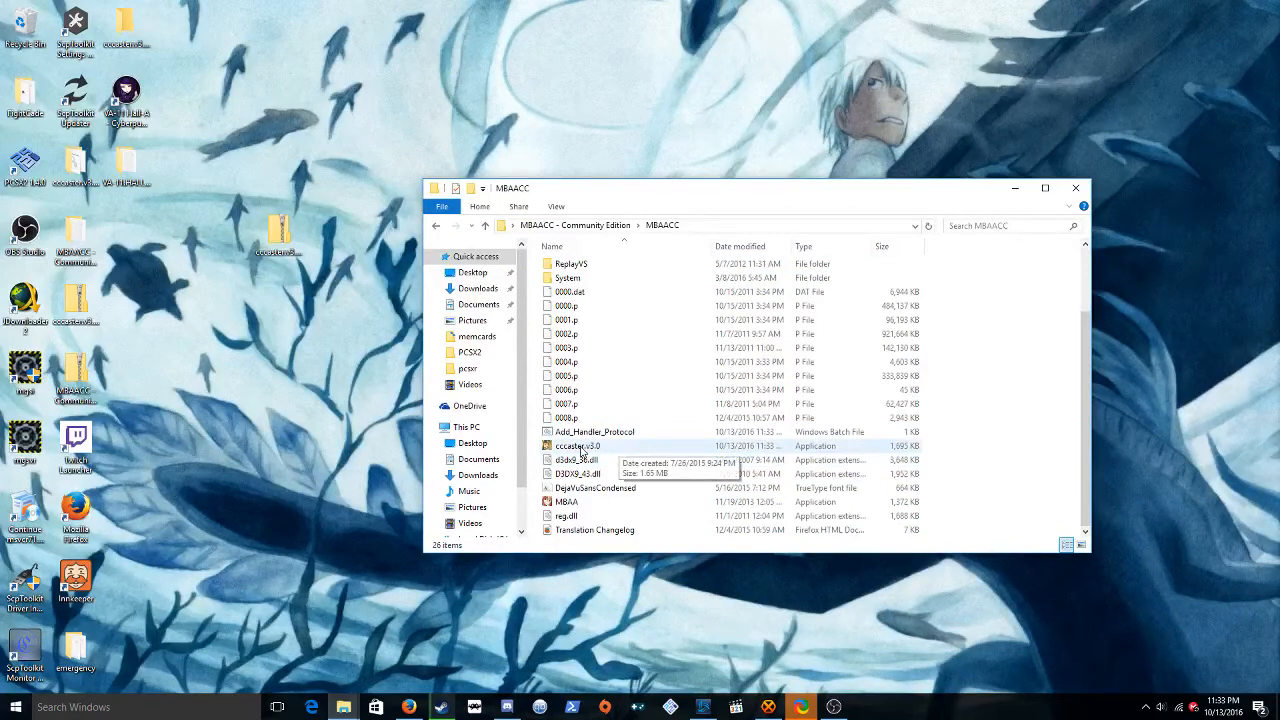
Start cccaster.v3.0 from the MBAACC folder to open the CCCaster 3.0.018 console.
left_click(580, 445)
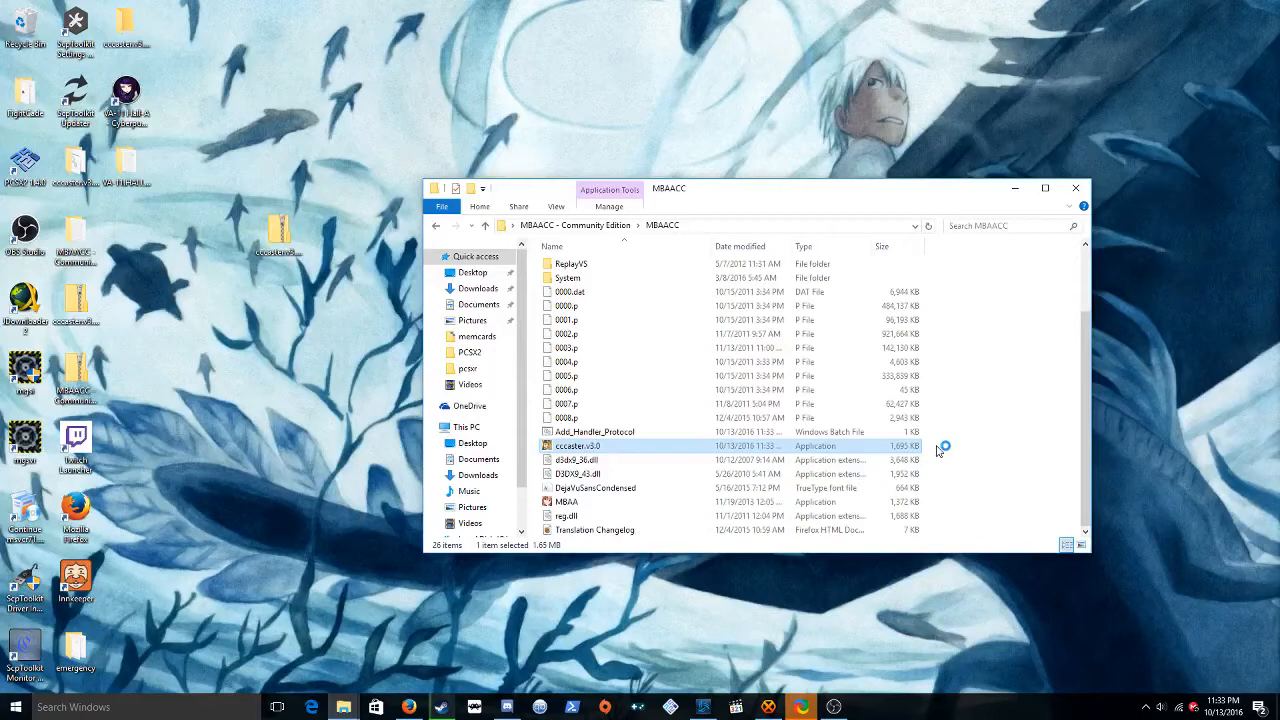
double_click(578, 445)
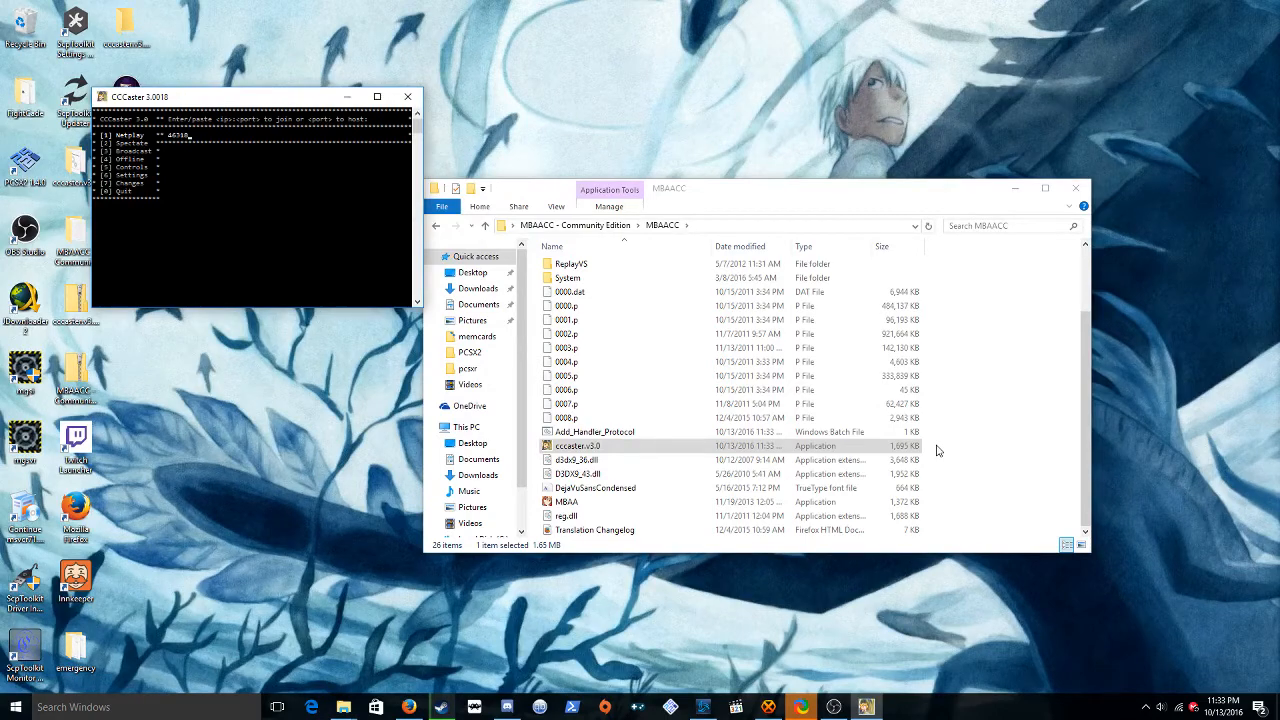
left_click_drag(250, 97, 553, 301)
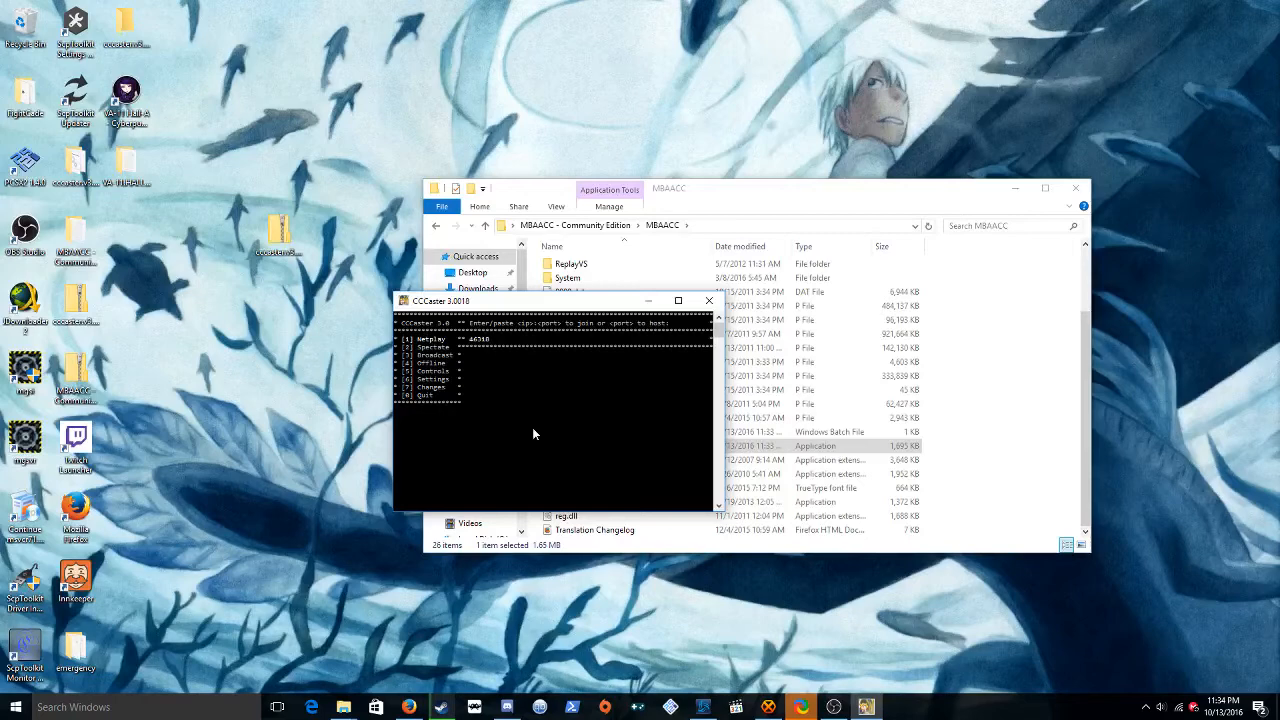
mouse_move(517, 428)
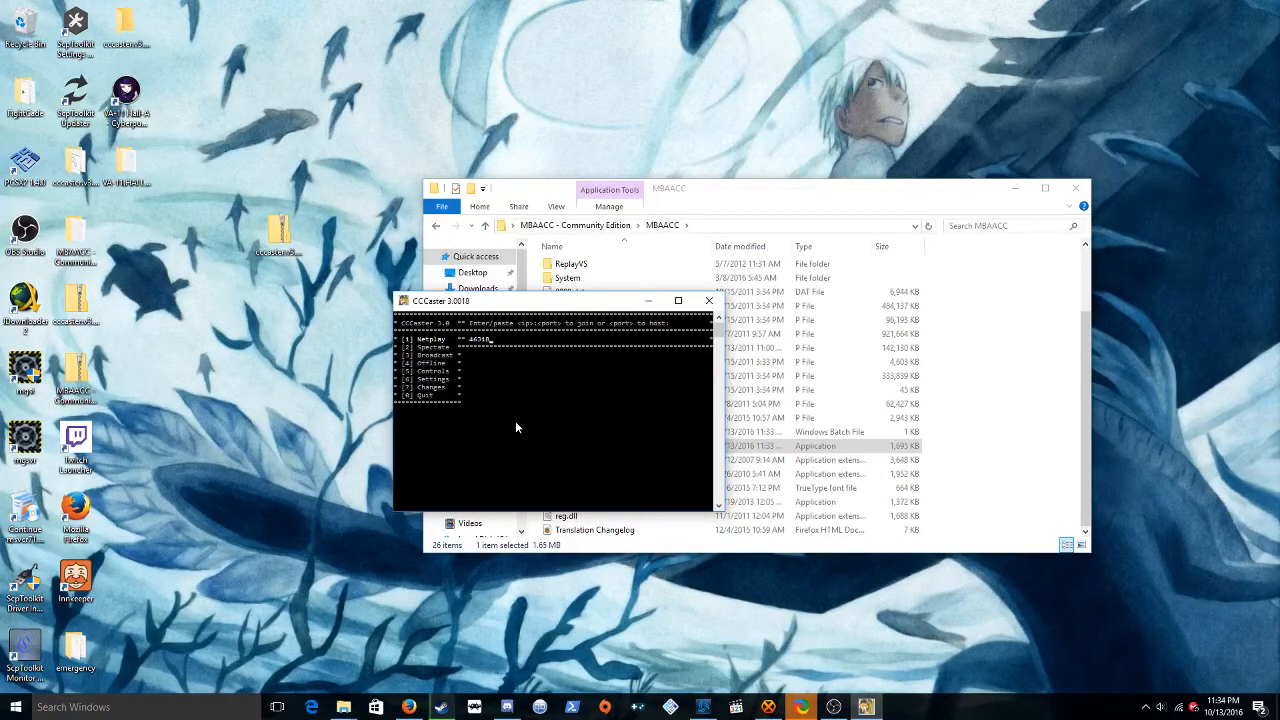
mouse_move(481, 366)
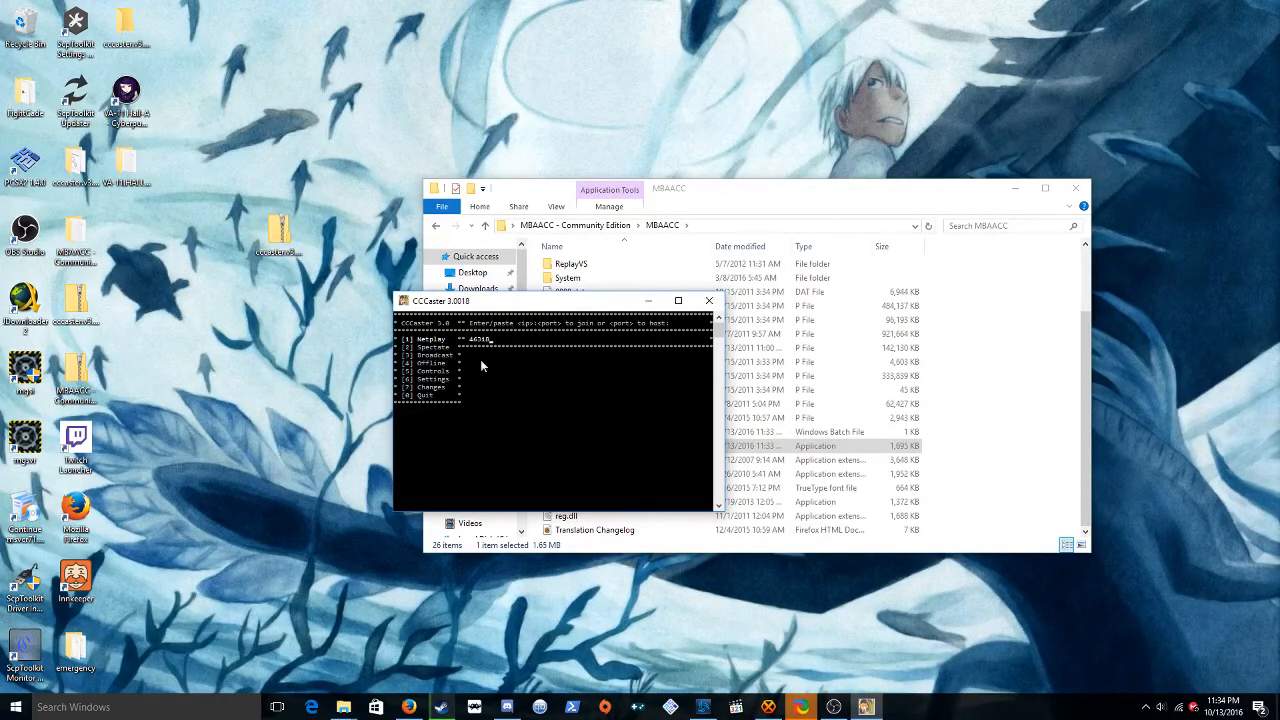
mouse_move(594, 407)
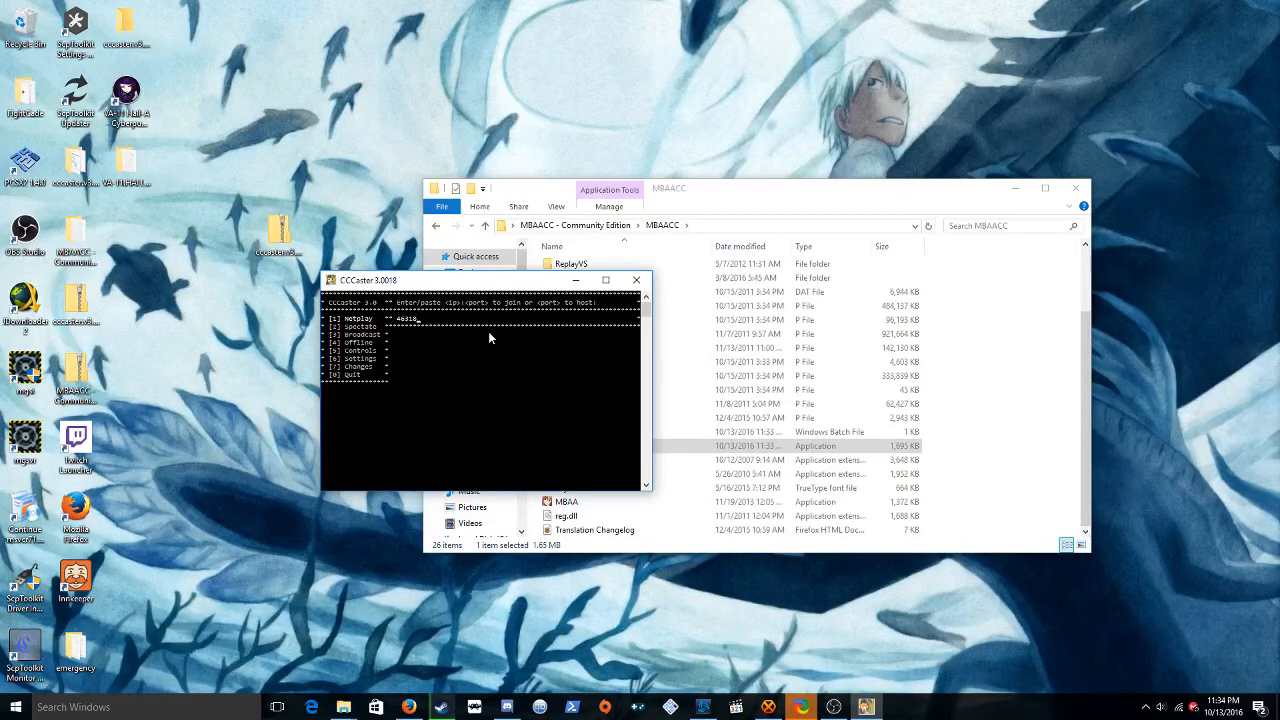
mouse_move(481, 363)
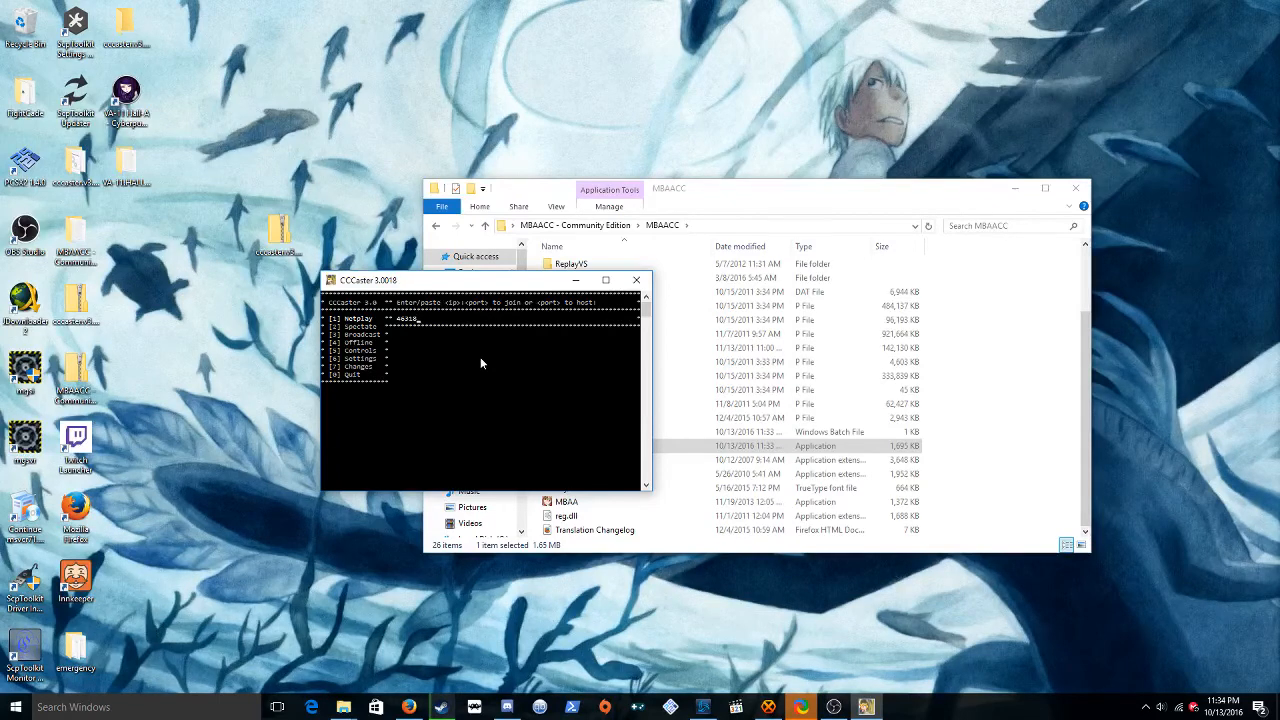
mouse_move(500, 369)
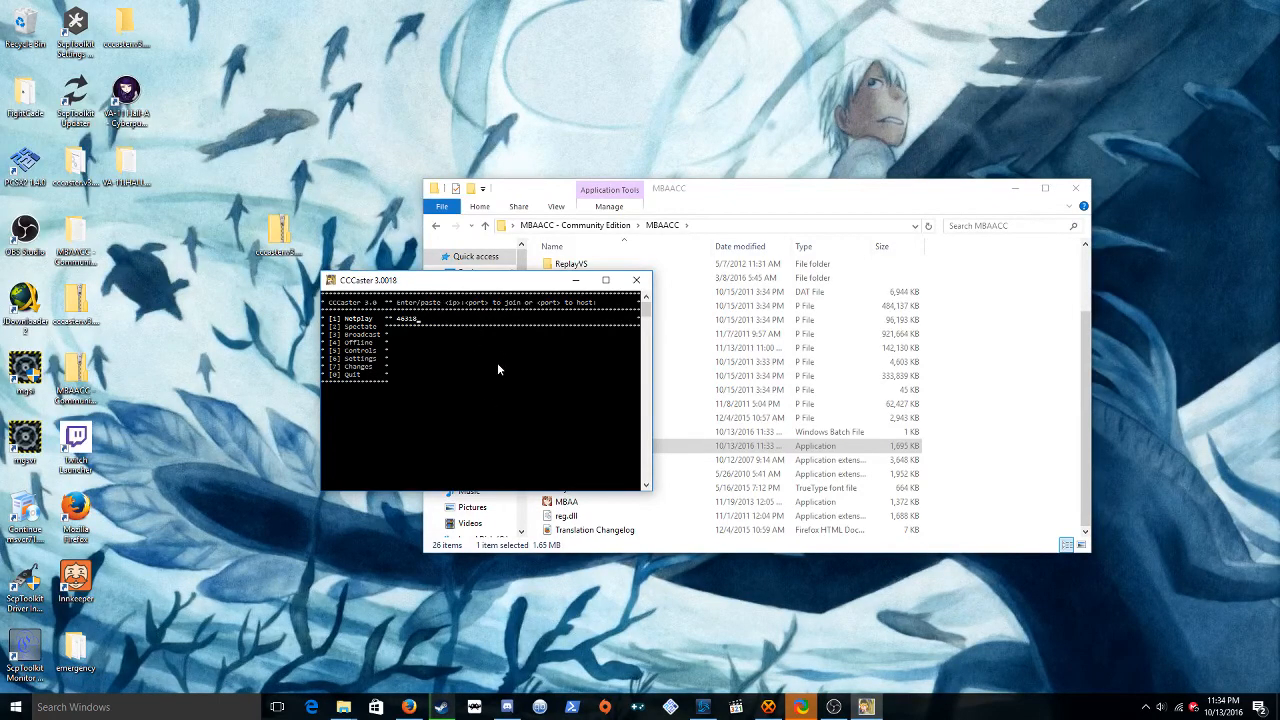
mouse_move(636, 279)
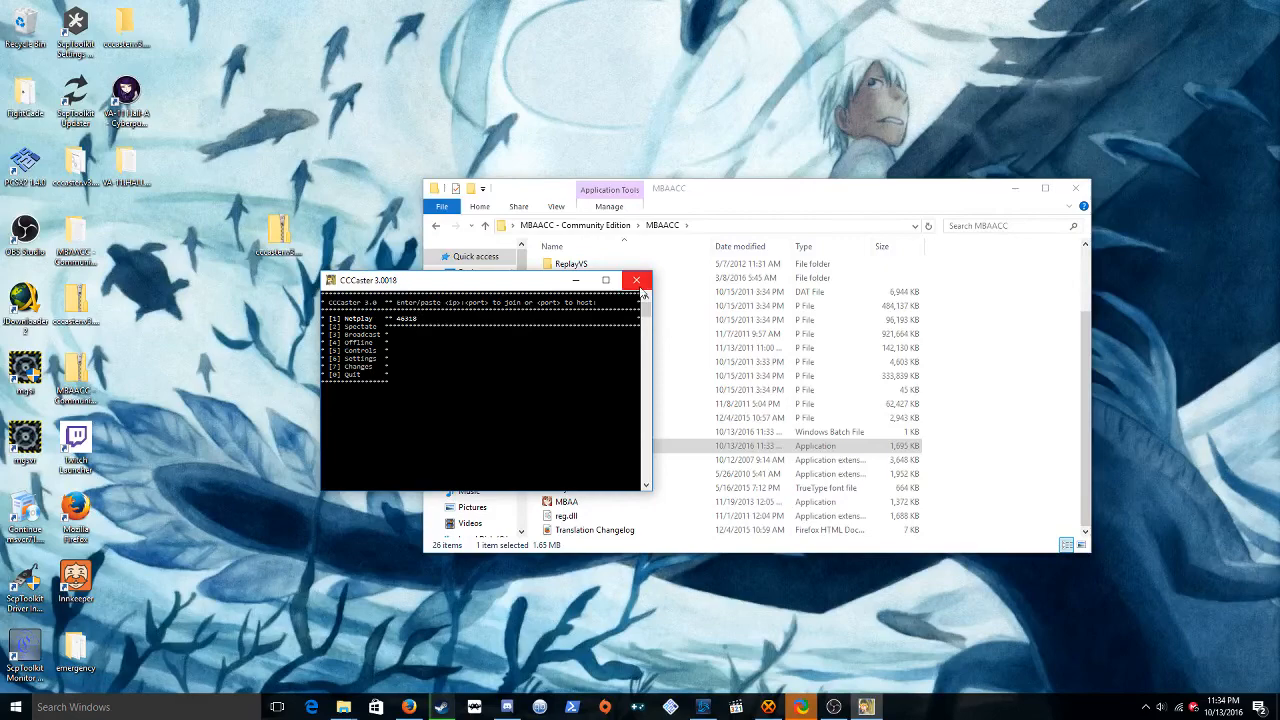